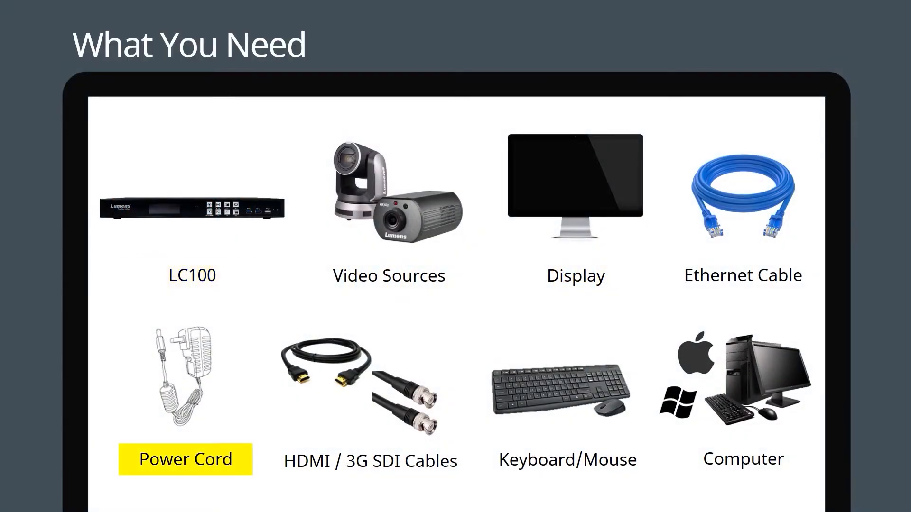
Advance the tutorial slides past the I/O Introduction back-panel port slide.
click(389, 275)
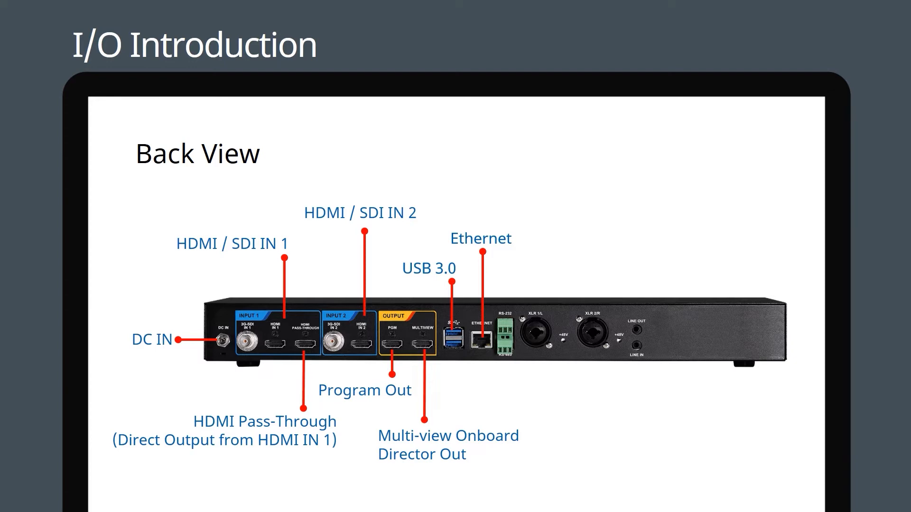
key(Right)
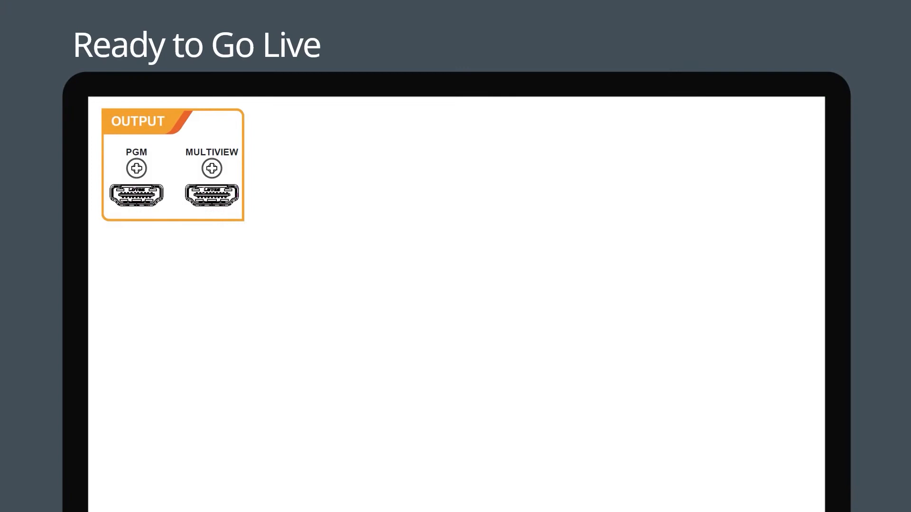
Advance through the Real-Time Operation Menu slide to the LC100 main menu demo.
click(137, 186)
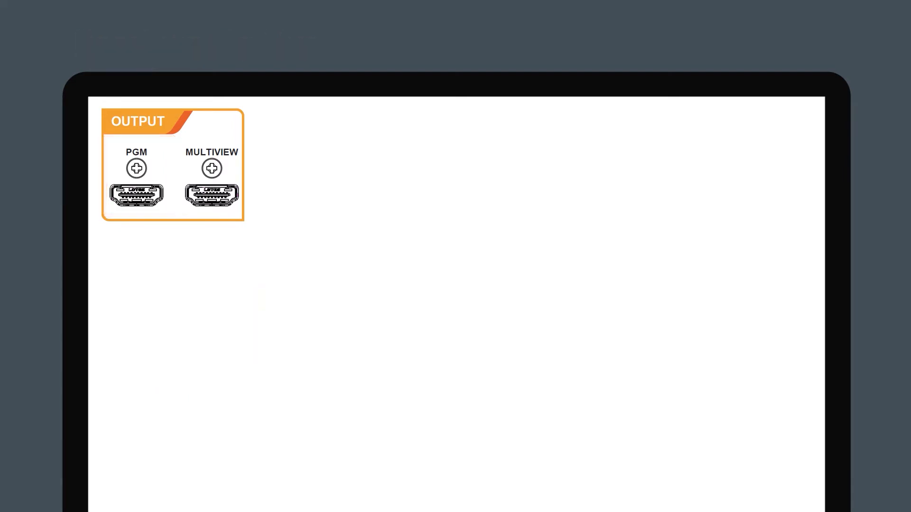
click(211, 179)
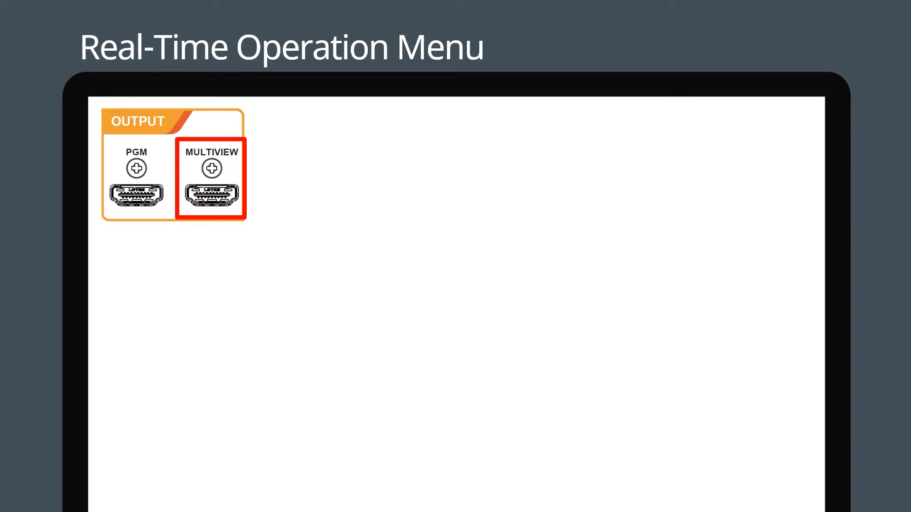
click(210, 168)
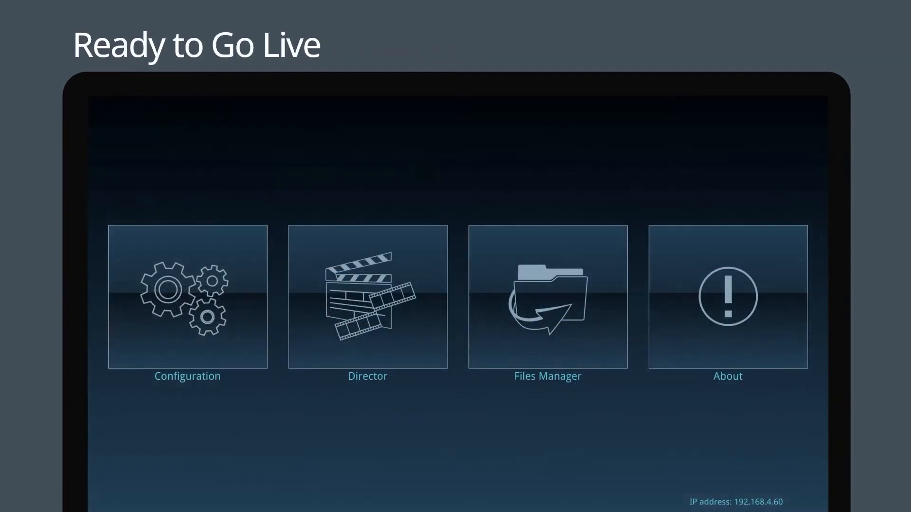
mouse_move(422, 163)
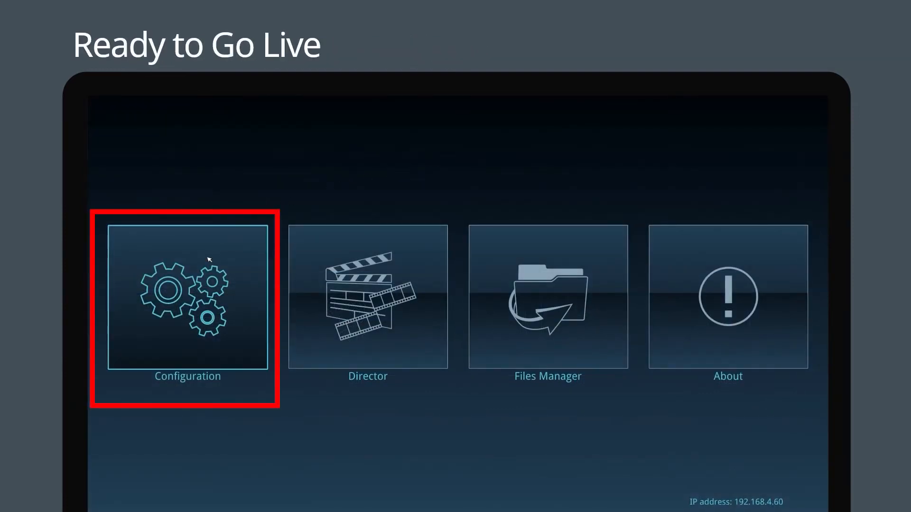
click(187, 296)
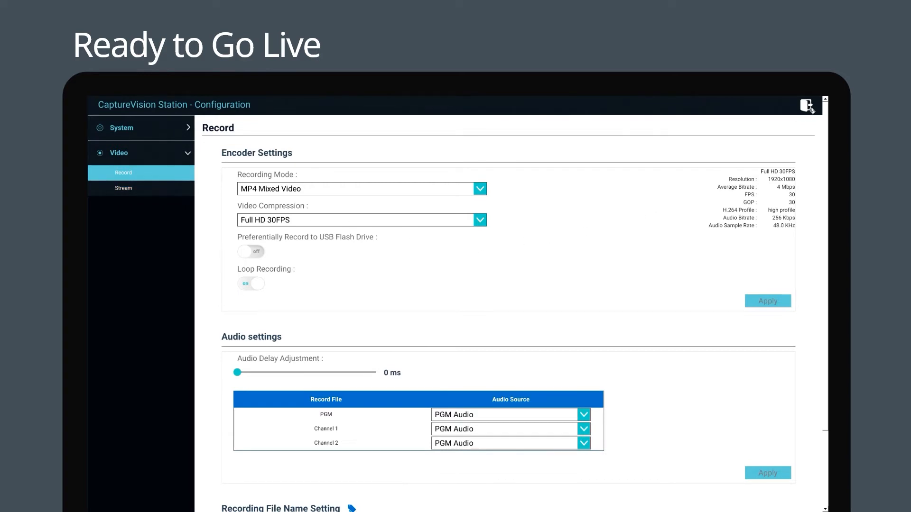
click(807, 106)
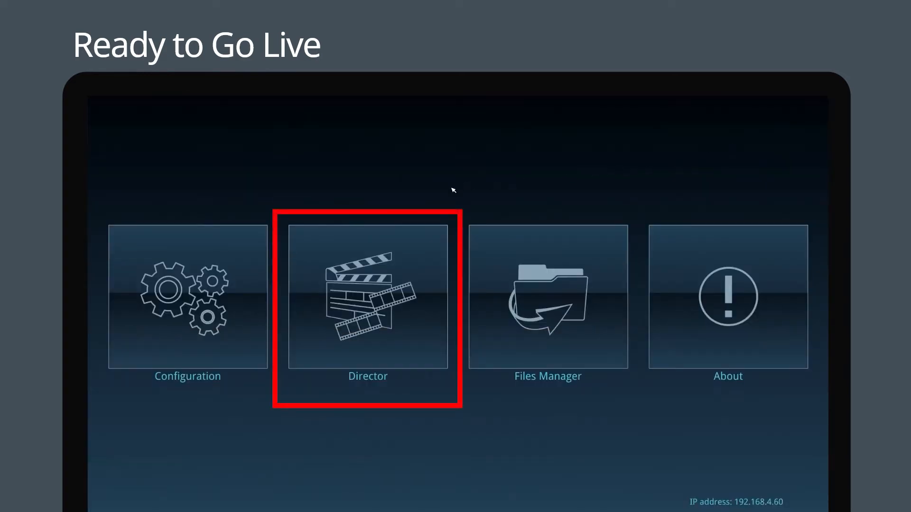
click(367, 296)
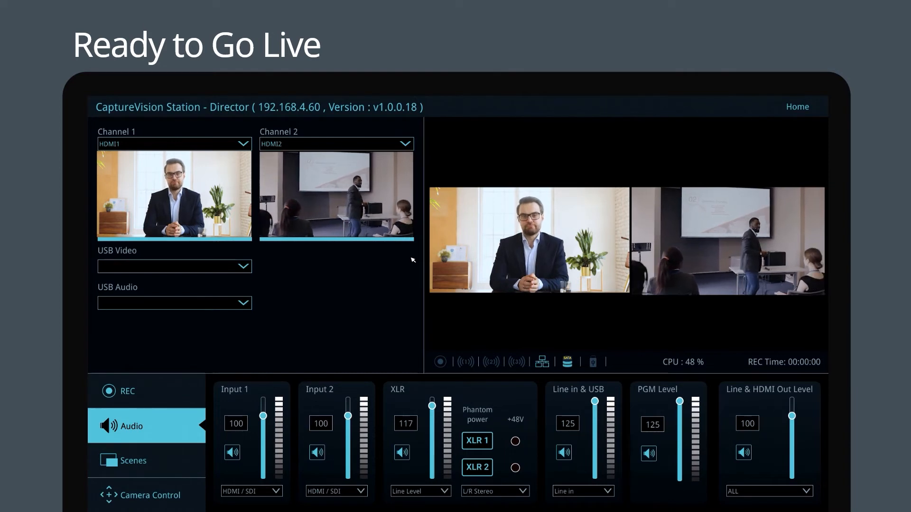
click(797, 106)
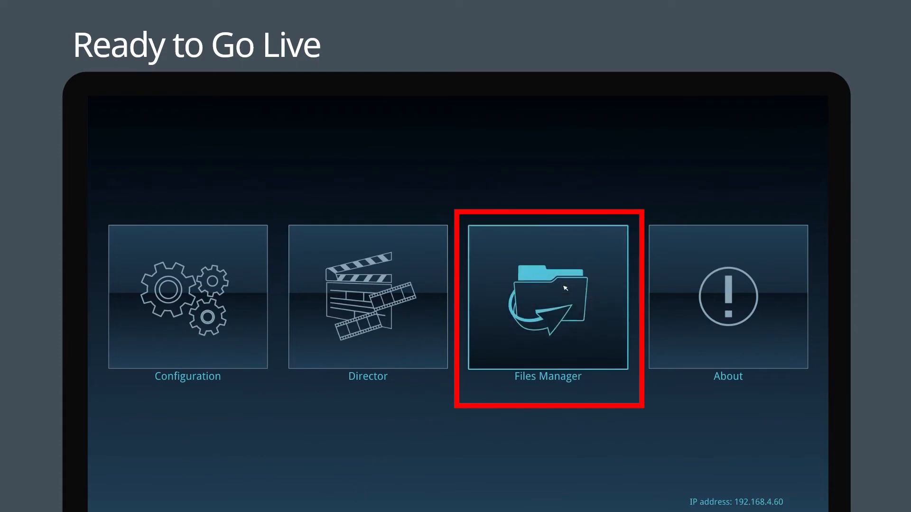
View the Files Manager, return home, and open the About device information page.
click(546, 296)
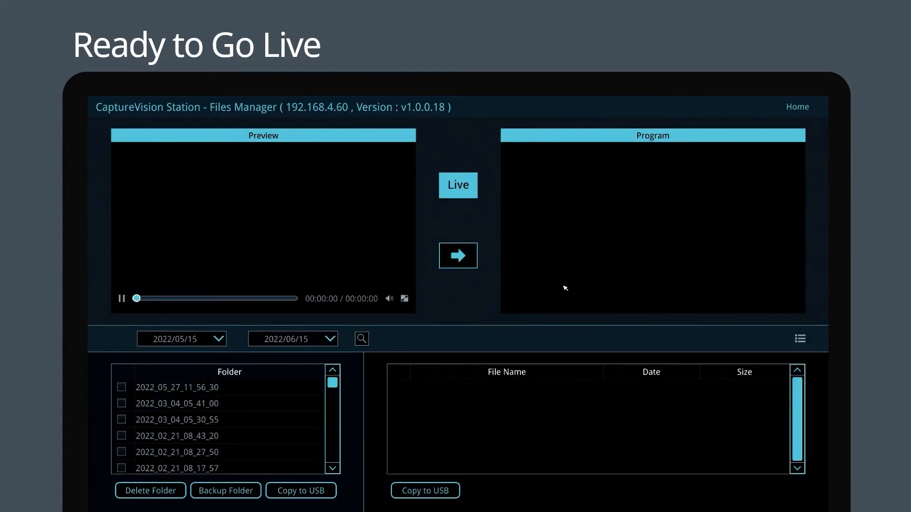
mouse_move(465, 300)
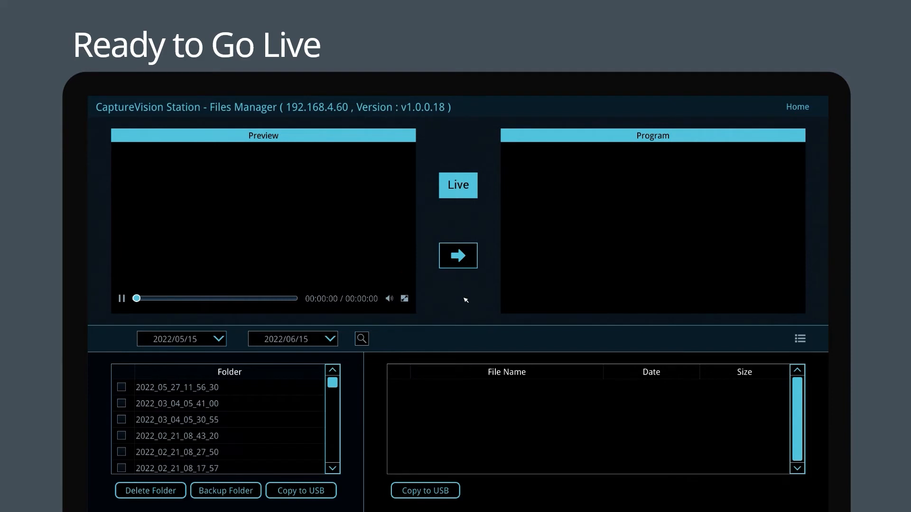
mouse_move(562, 273)
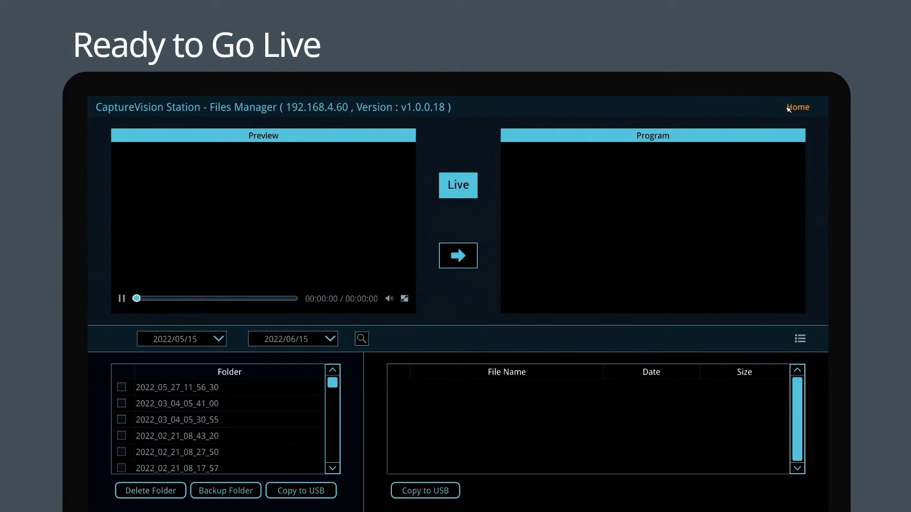
click(797, 107)
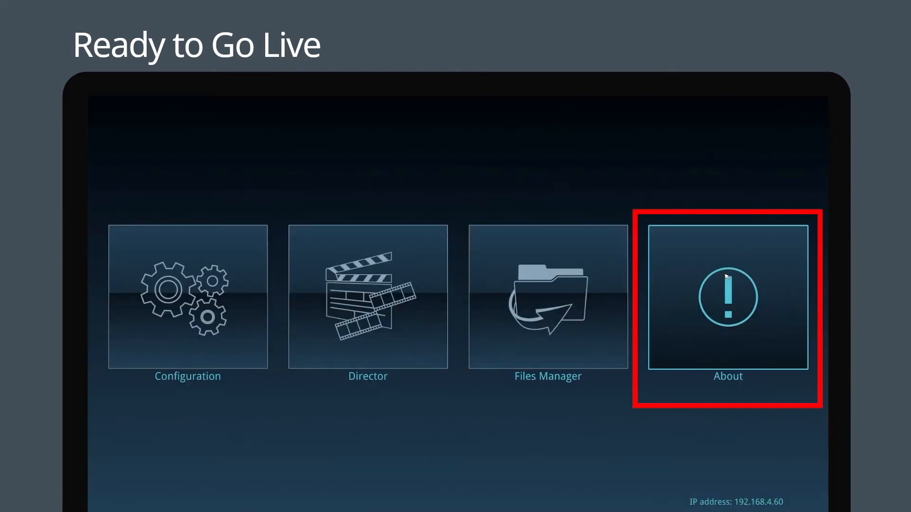
click(727, 297)
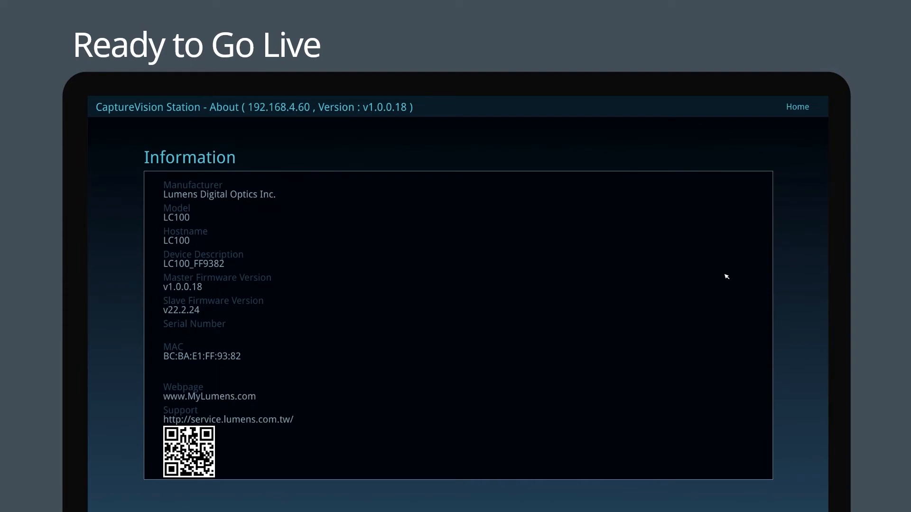
click(797, 107)
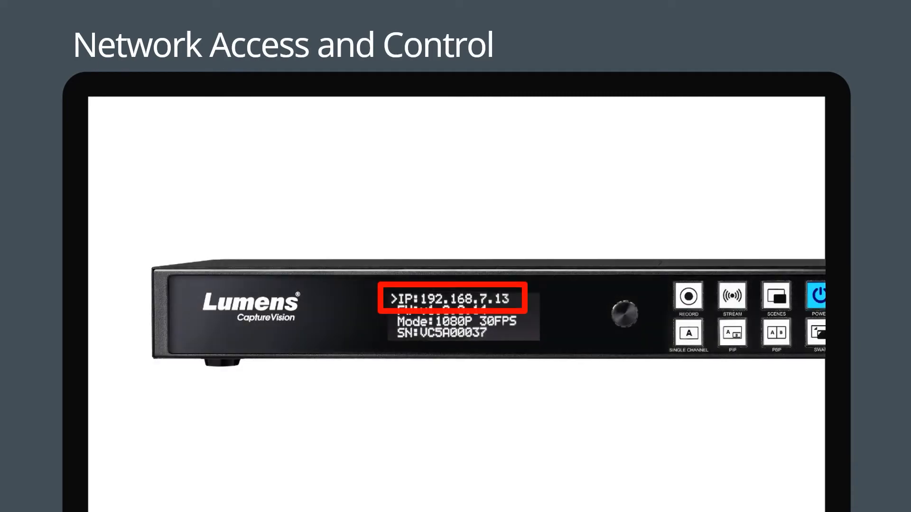
Advance to the Network Access and Control slide showing the browser login page.
key(right)
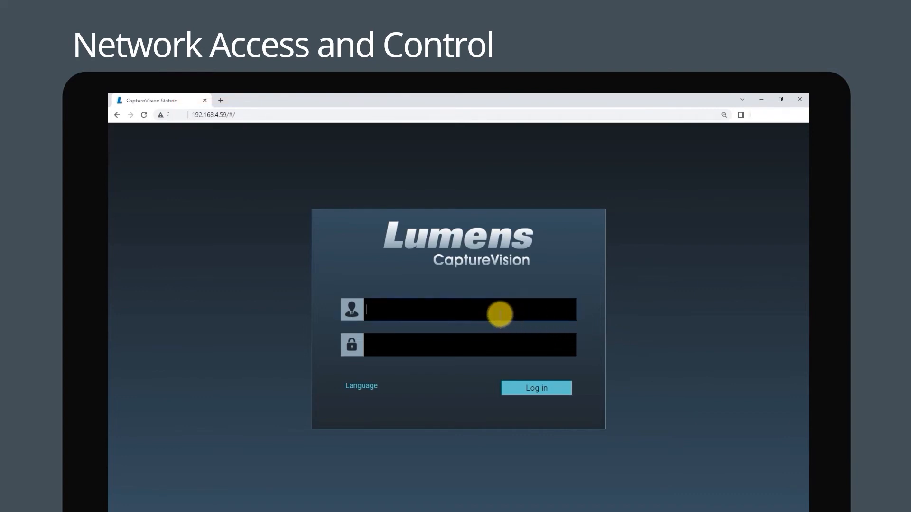
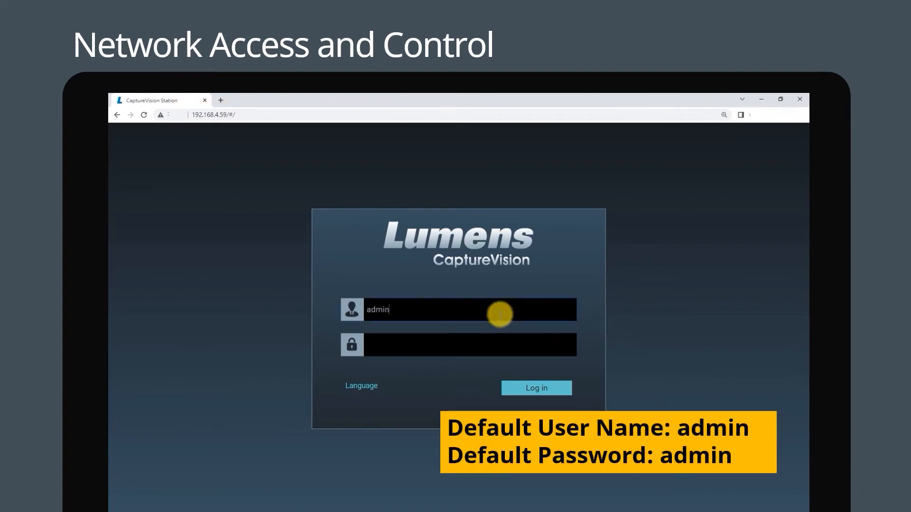
click(471, 344)
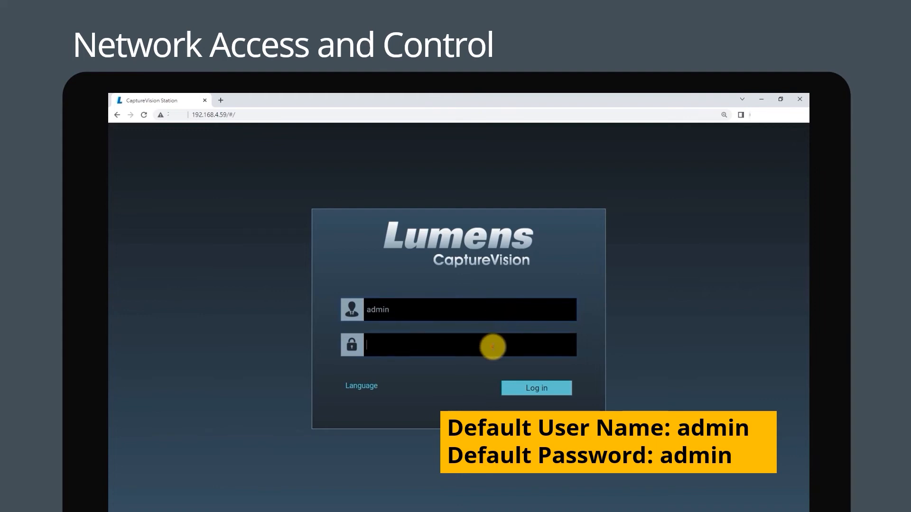
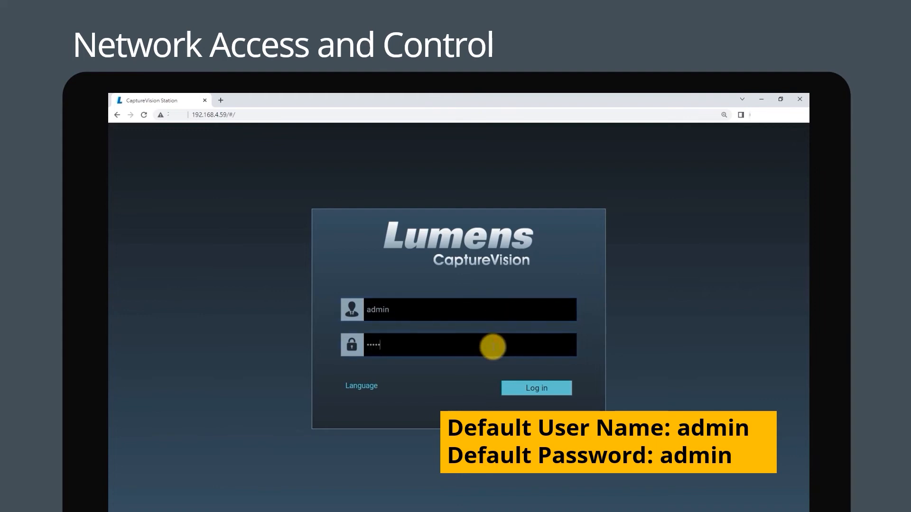
click(535, 388)
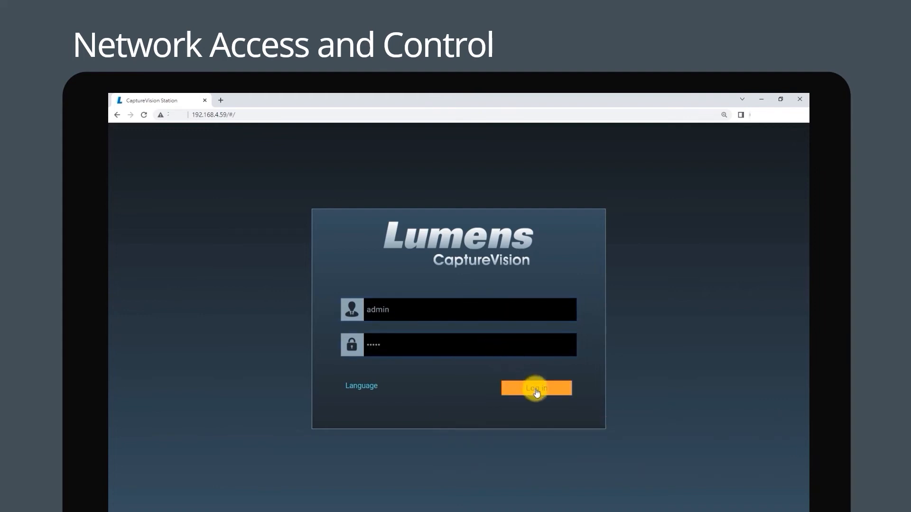
click(535, 388)
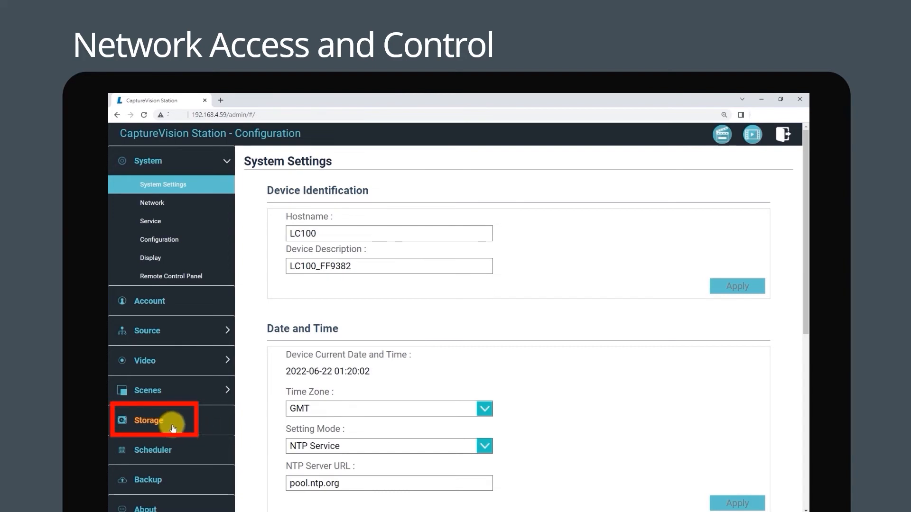
On the Storage settings page, set Local Storage to Internal (SATA HDD).
click(153, 421)
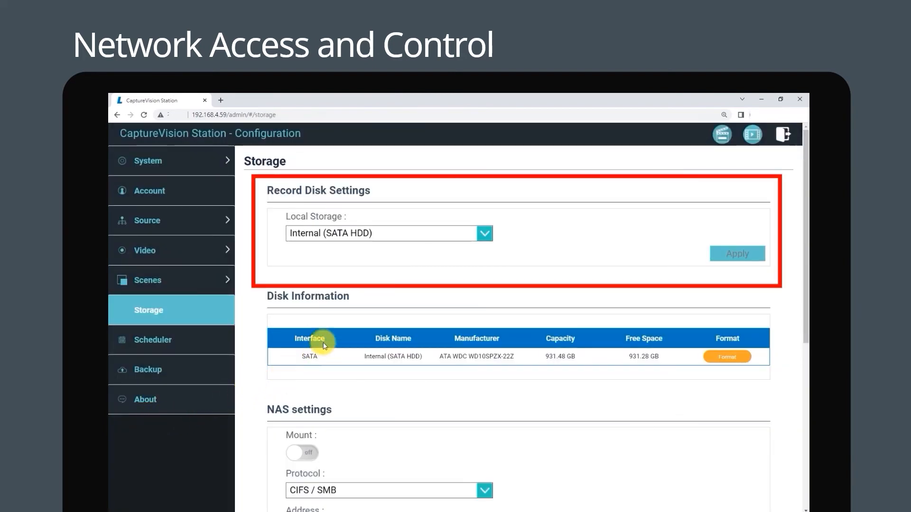
mouse_move(416, 240)
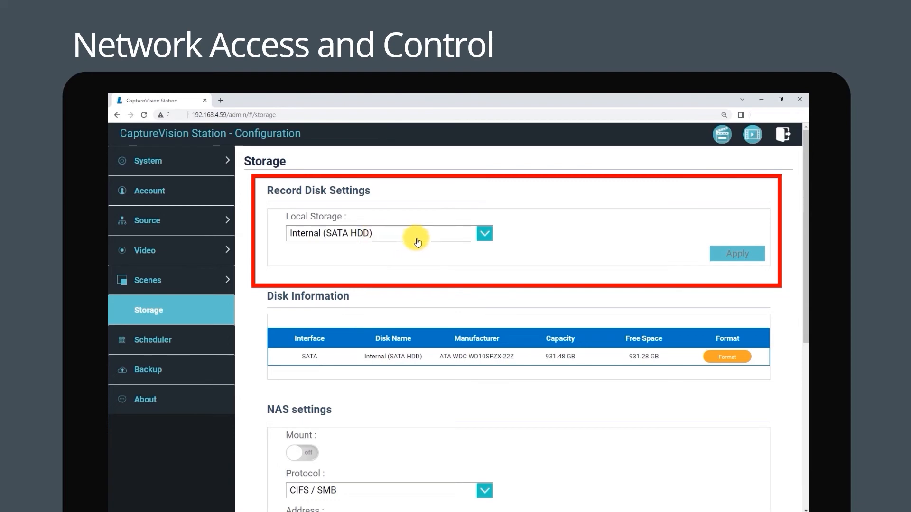
click(484, 233)
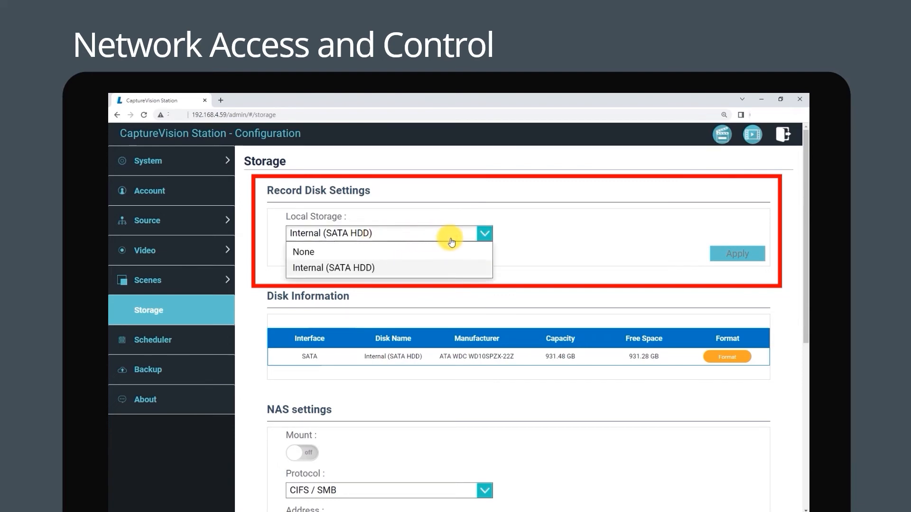
click(333, 268)
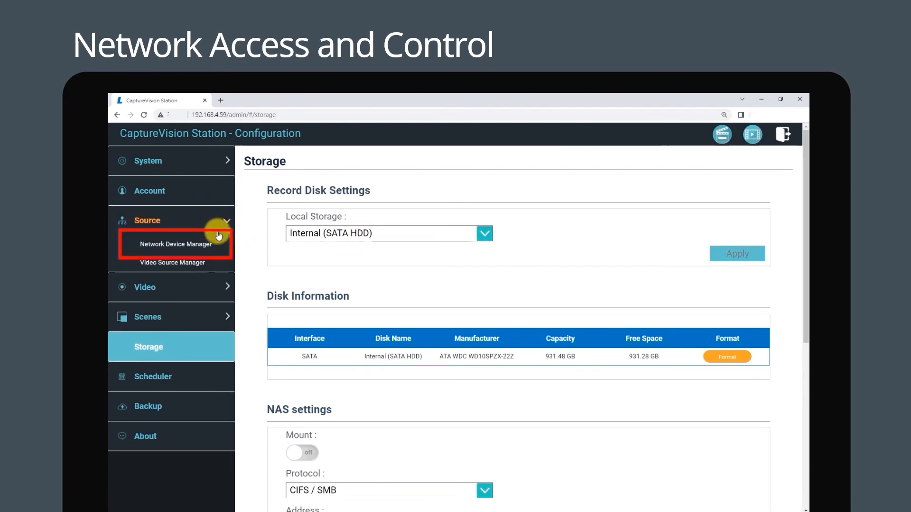
Refresh Network Device Manager to list the six network cameras.
click(176, 244)
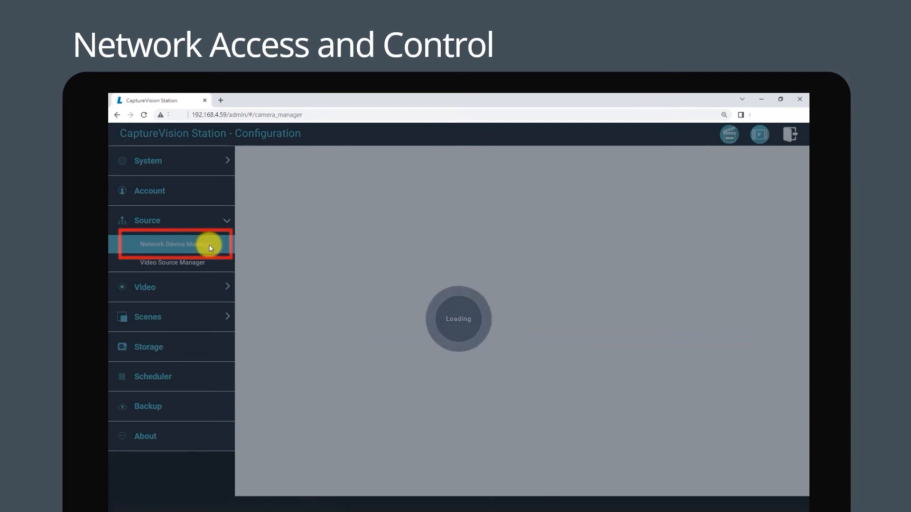
click(172, 244)
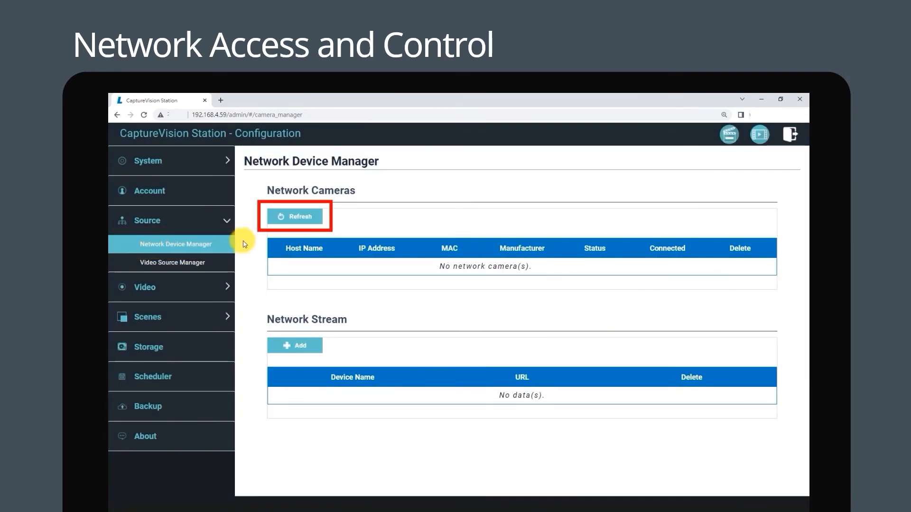
click(294, 216)
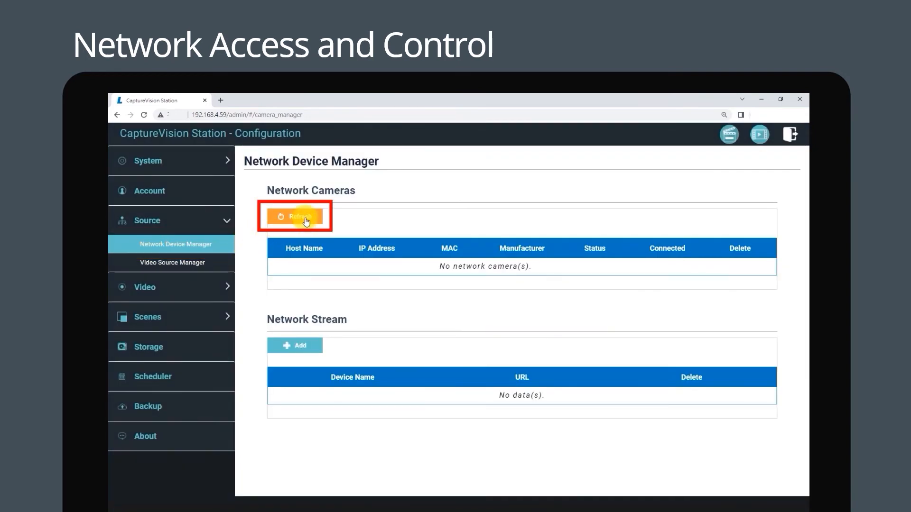
click(295, 217)
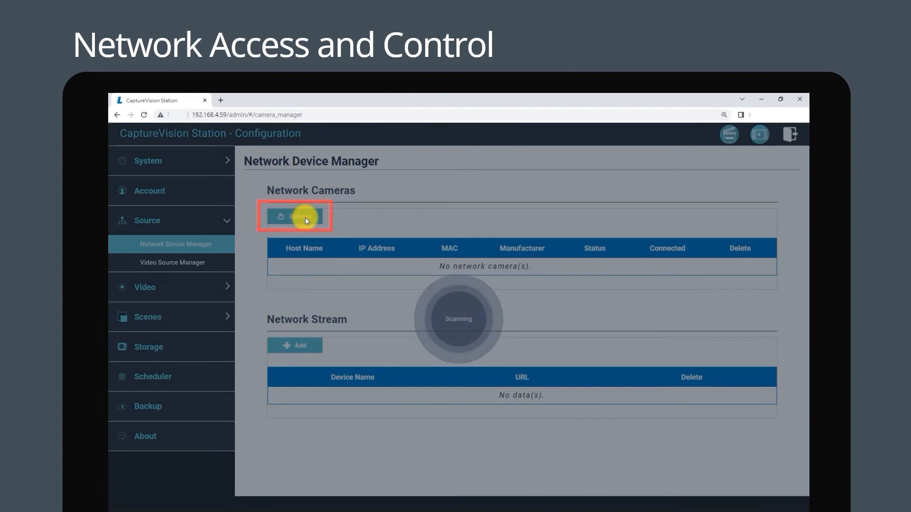
click(295, 217)
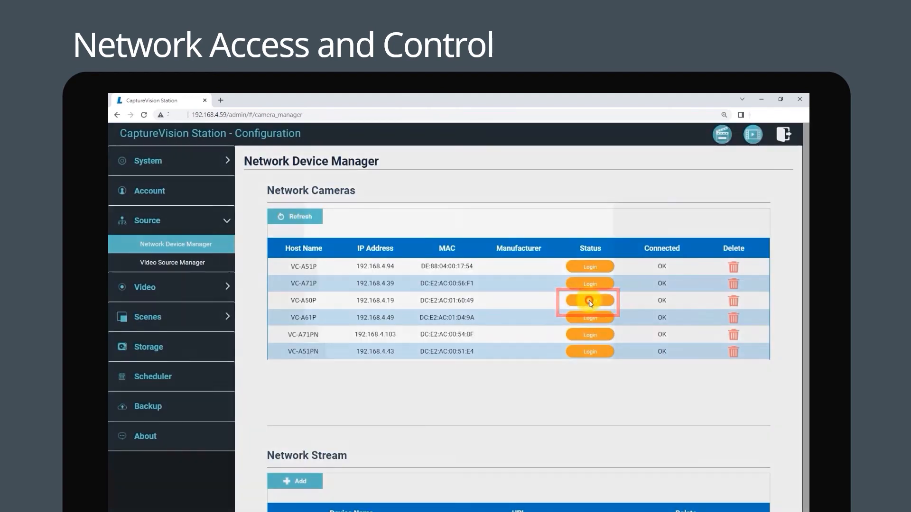
Authenticate the VC-A50P and VC-A61P cameras using the admin credentials.
click(590, 300)
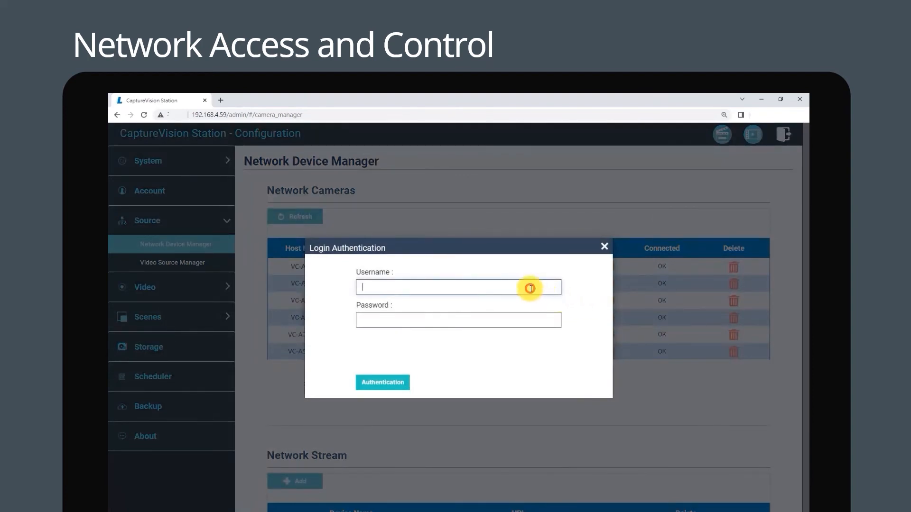
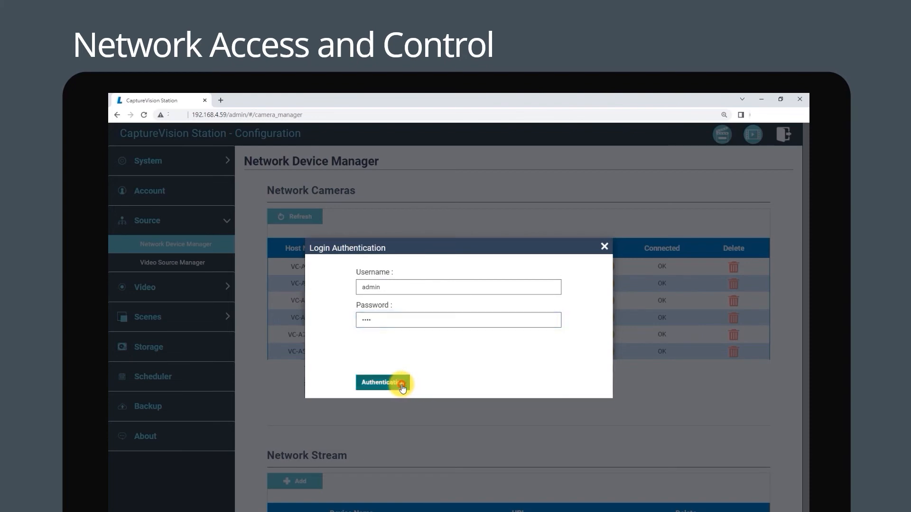
click(380, 383)
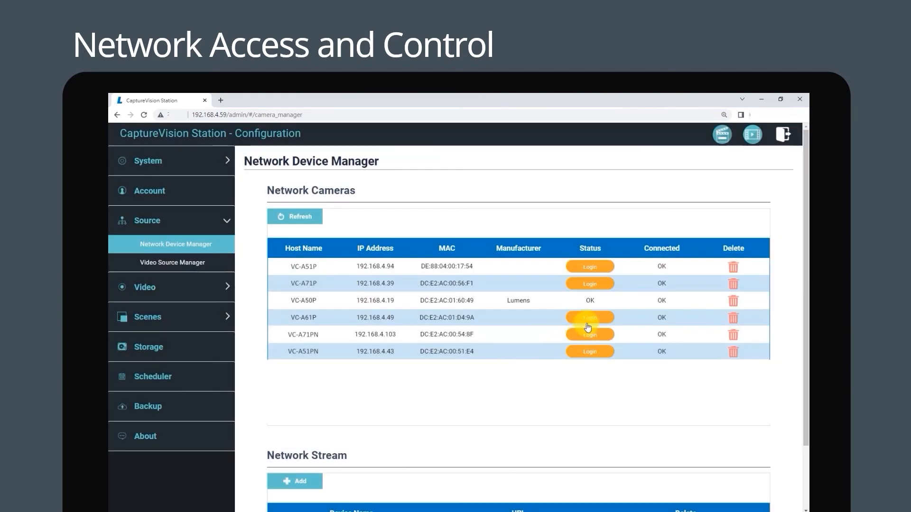
click(588, 317)
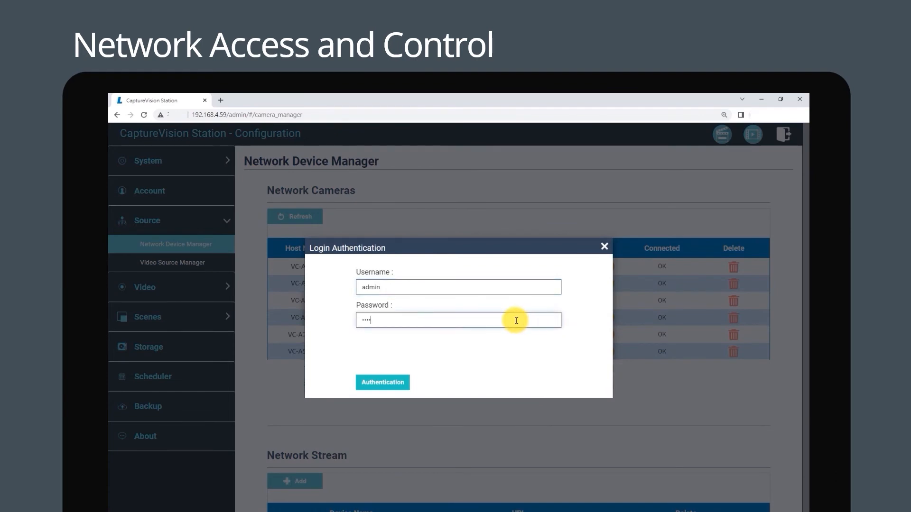
click(382, 383)
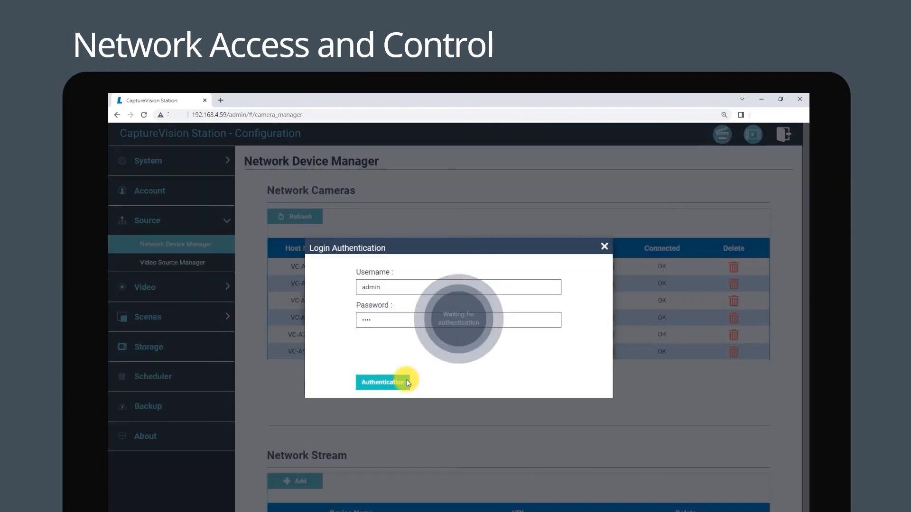
click(382, 382)
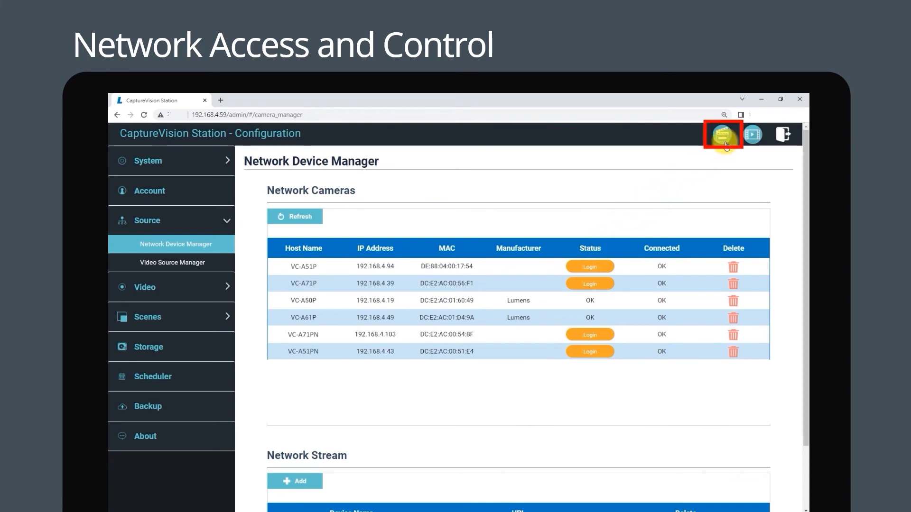
Open Director view, preview the Scenes, Overlay and Background tabs, then show Camera Control.
click(722, 135)
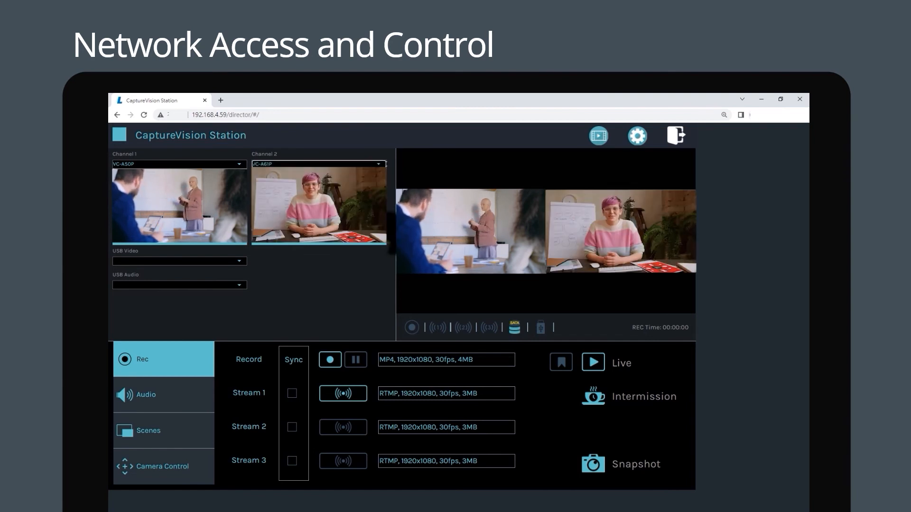
mouse_move(171, 395)
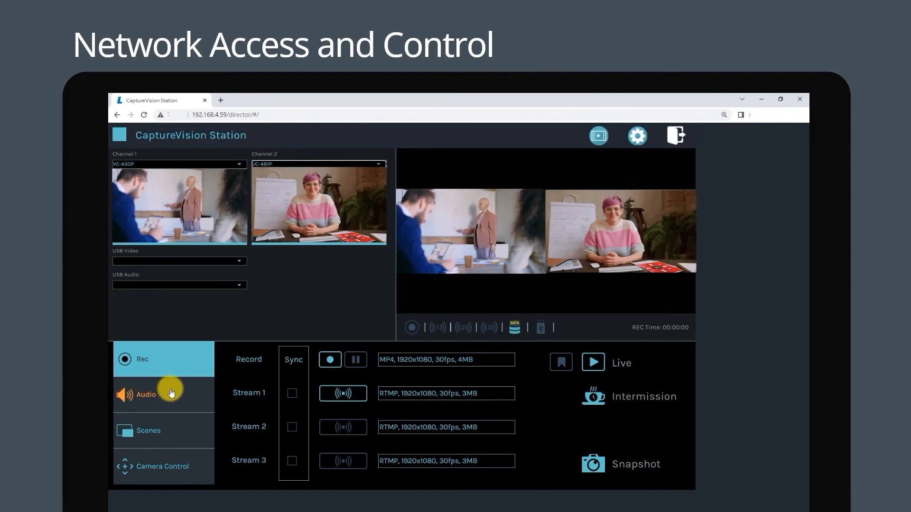
click(149, 430)
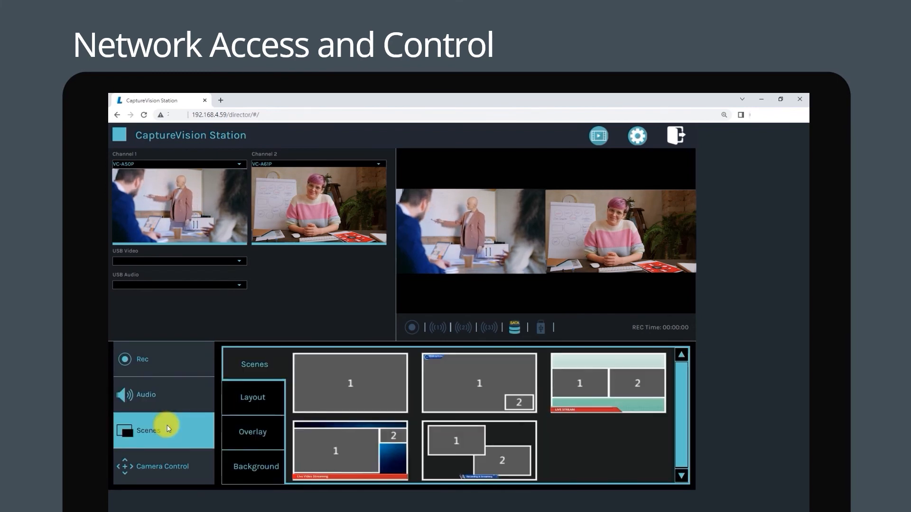
click(252, 432)
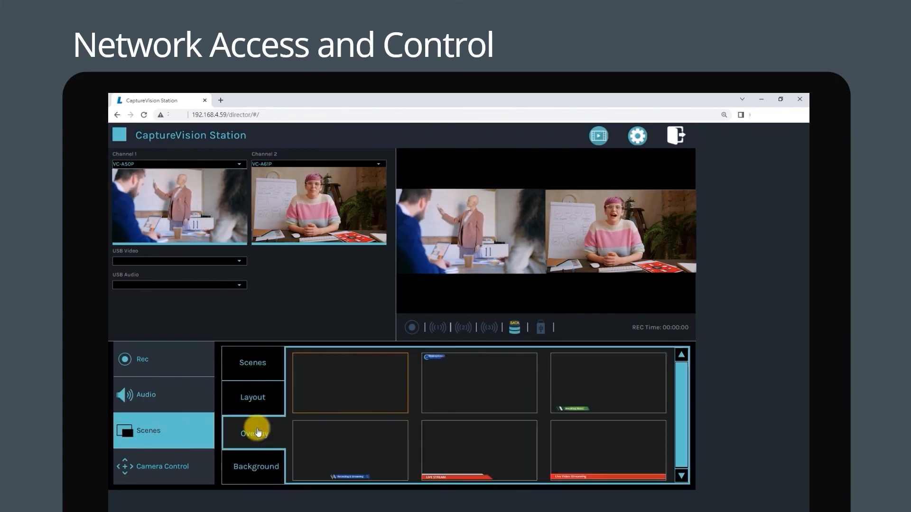
click(256, 468)
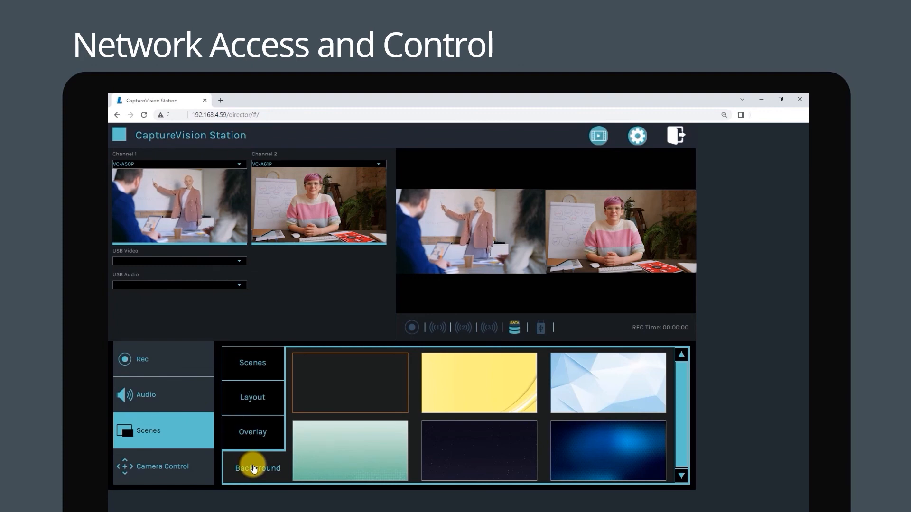
click(162, 475)
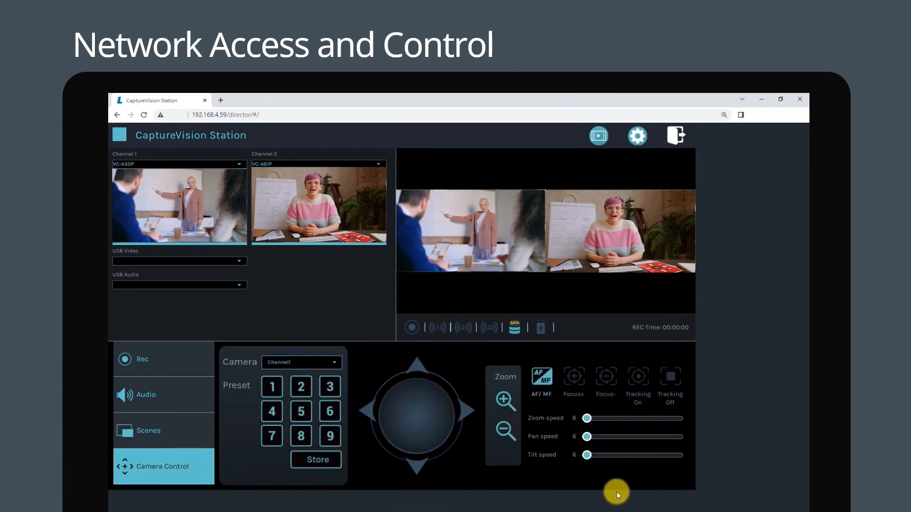
mouse_move(690, 168)
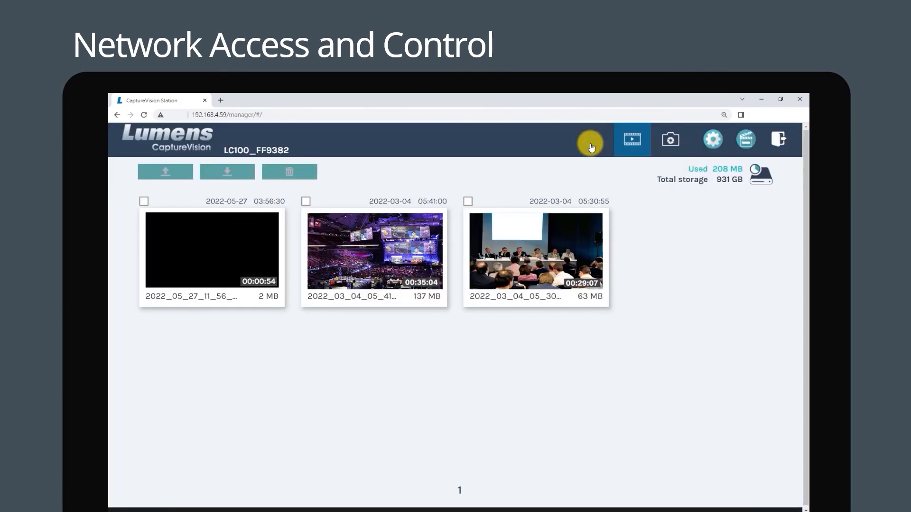
mouse_move(592, 150)
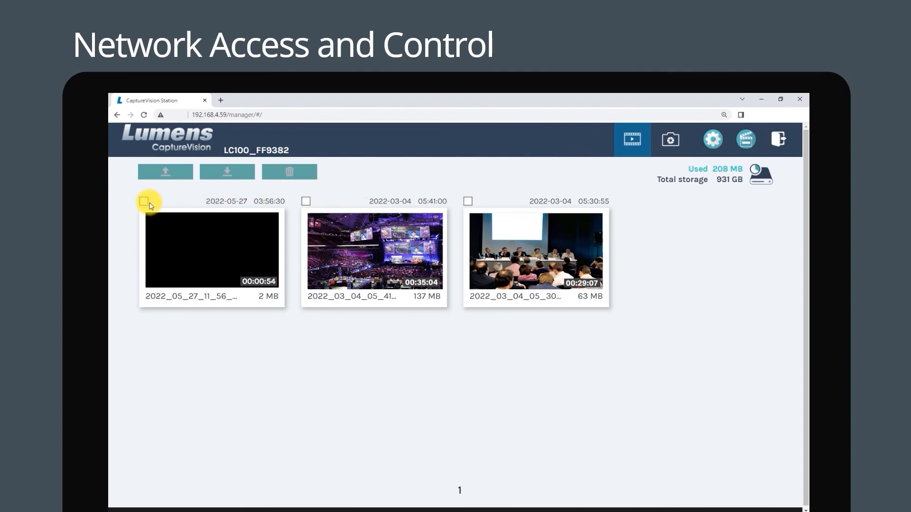
Tick the 2022-05-27 recording, then switch Files Manager to the snapshot folders.
click(144, 201)
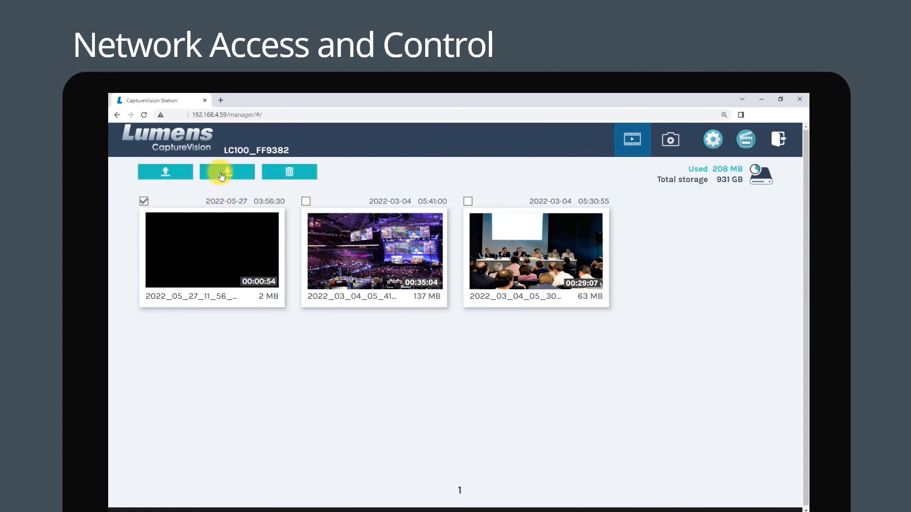
mouse_move(465, 186)
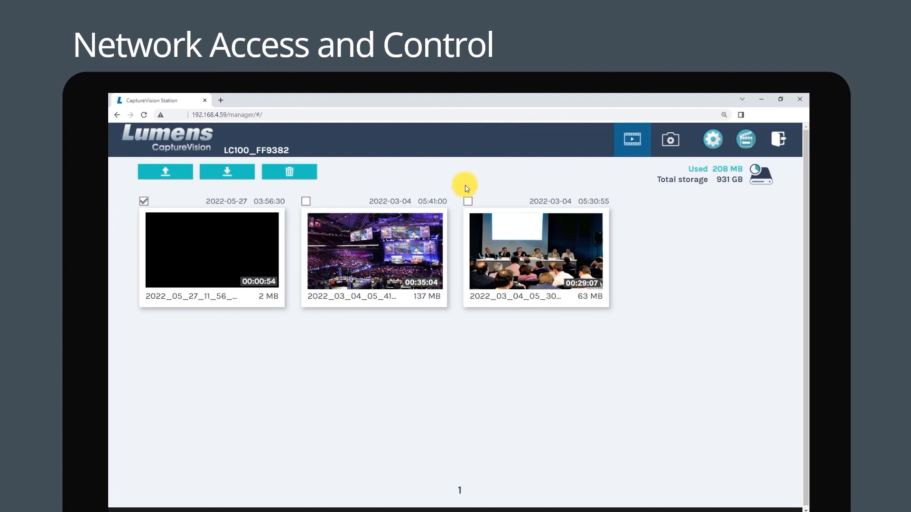
click(672, 140)
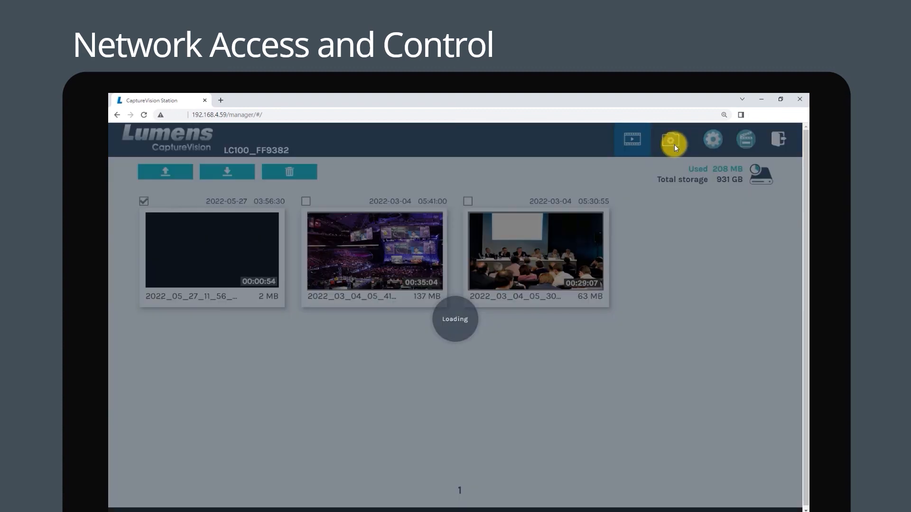
click(671, 139)
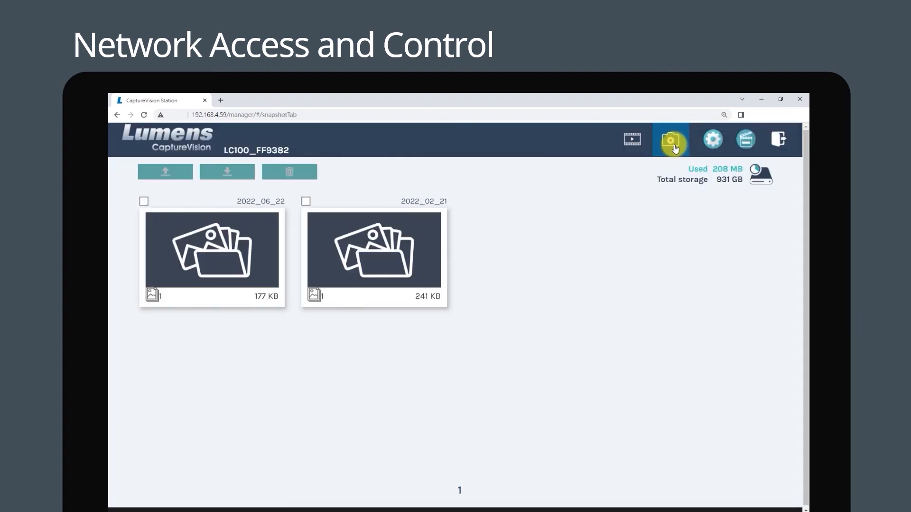